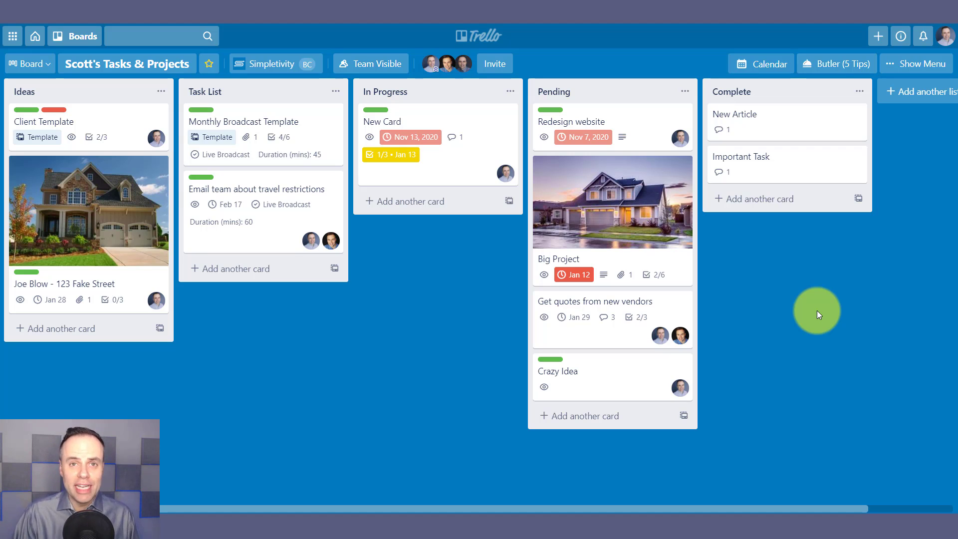
{"action": "mouse_move", "coordinate": [848, 314]}
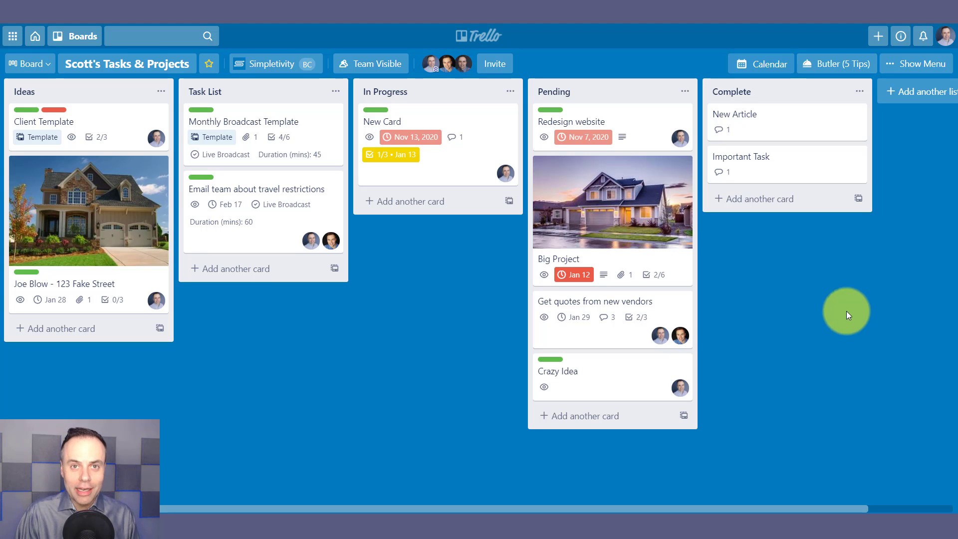
{"action": "mouse_move", "coordinate": [378, 297]}
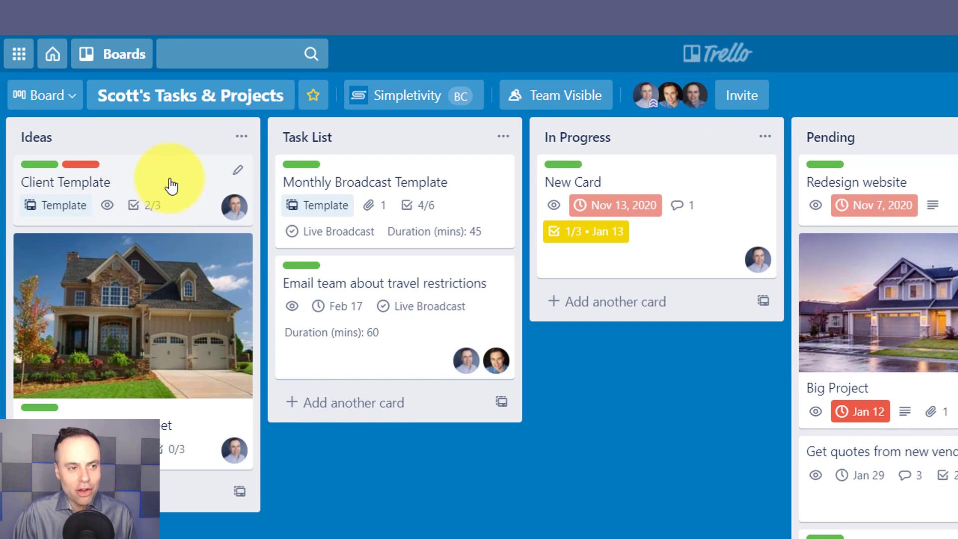
{"action": "mouse_move", "coordinate": [168, 186]}
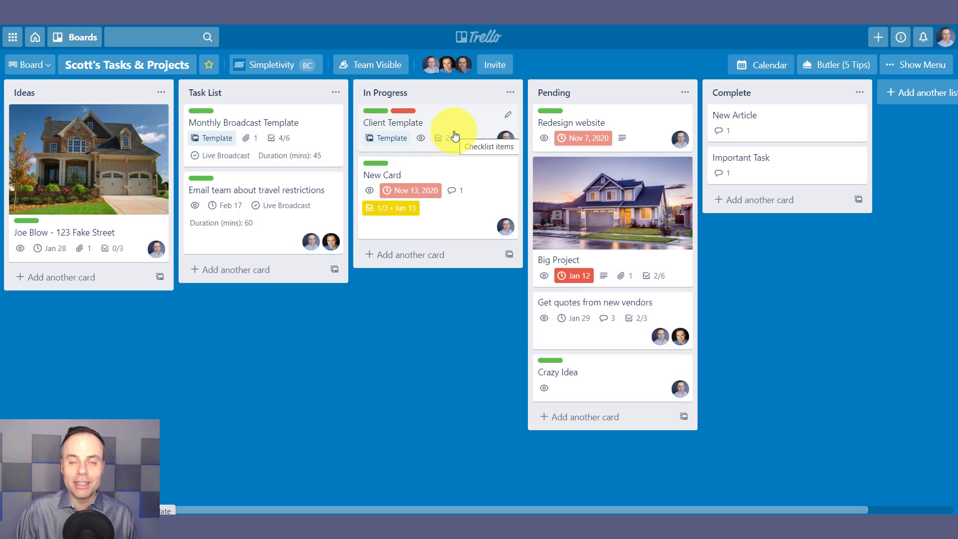
- View the Client Template card's details, then close the card
{"action": "left_click", "coordinate": [393, 123]}
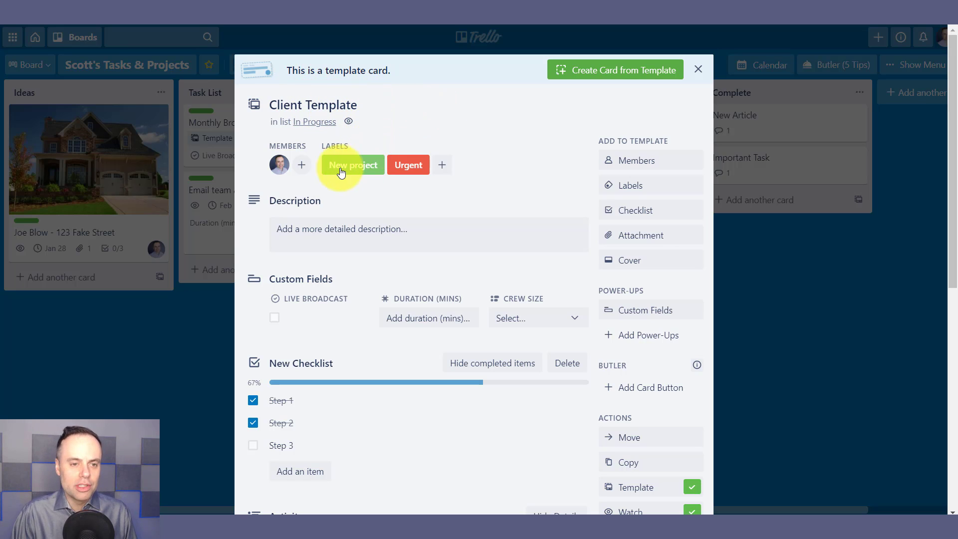
{"action": "mouse_move", "coordinate": [339, 185]}
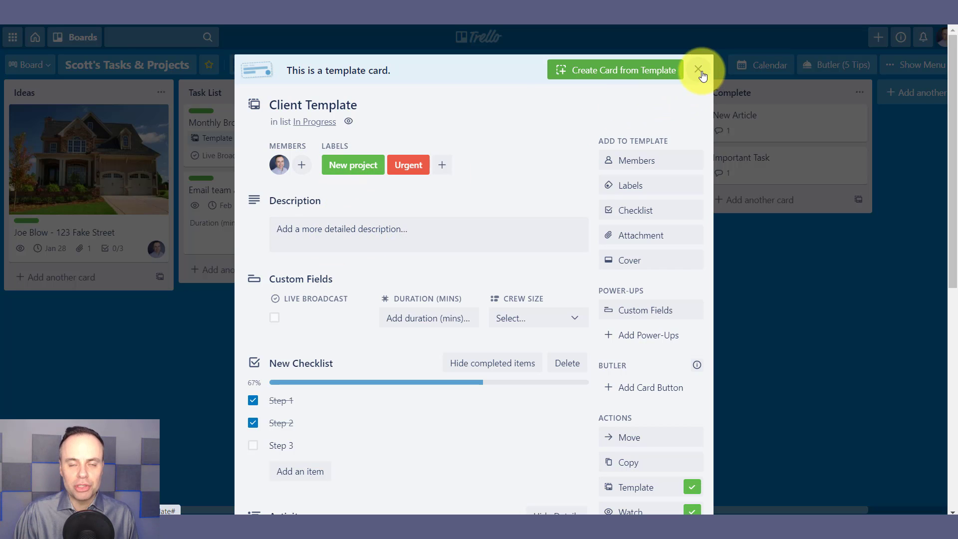
{"action": "left_click", "coordinate": [700, 69]}
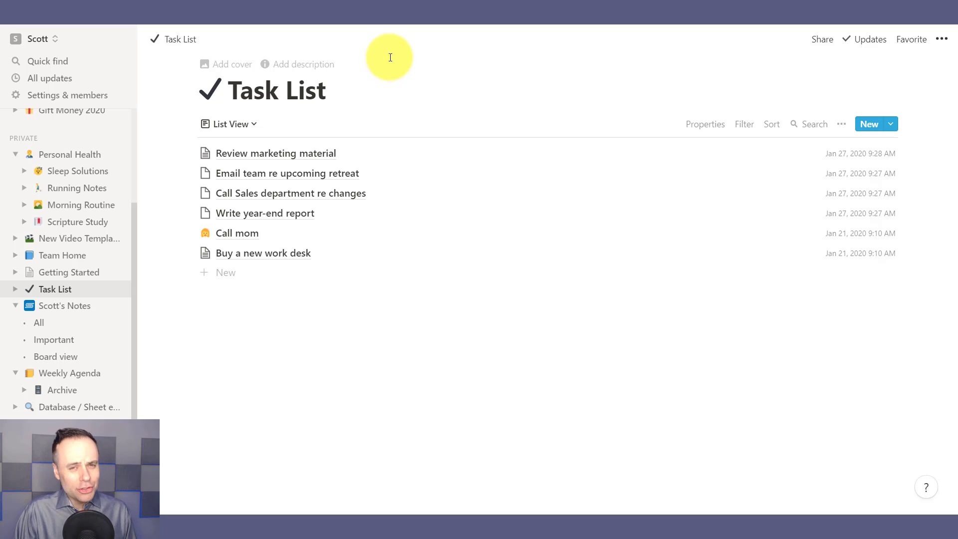
{"action": "mouse_move", "coordinate": [382, 61]}
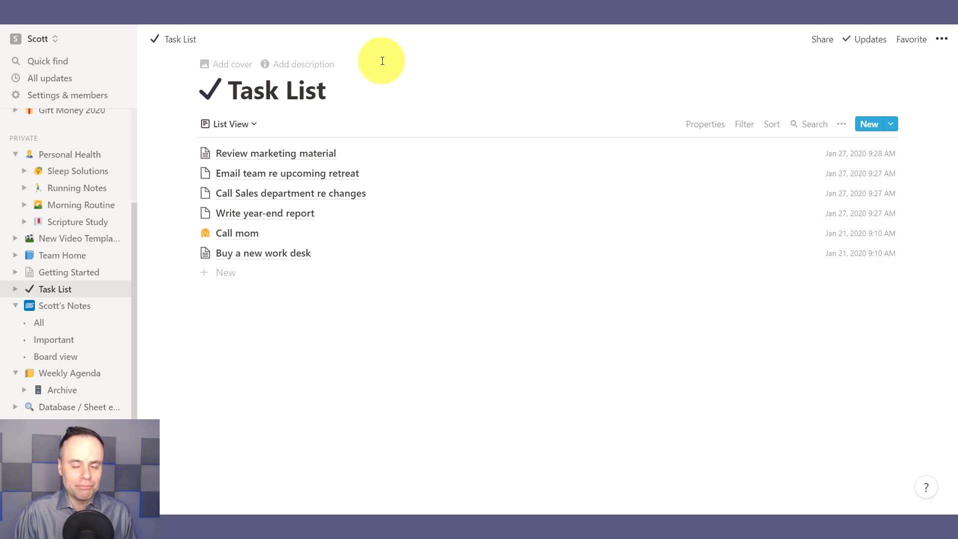
{"action": "mouse_move", "coordinate": [143, 261]}
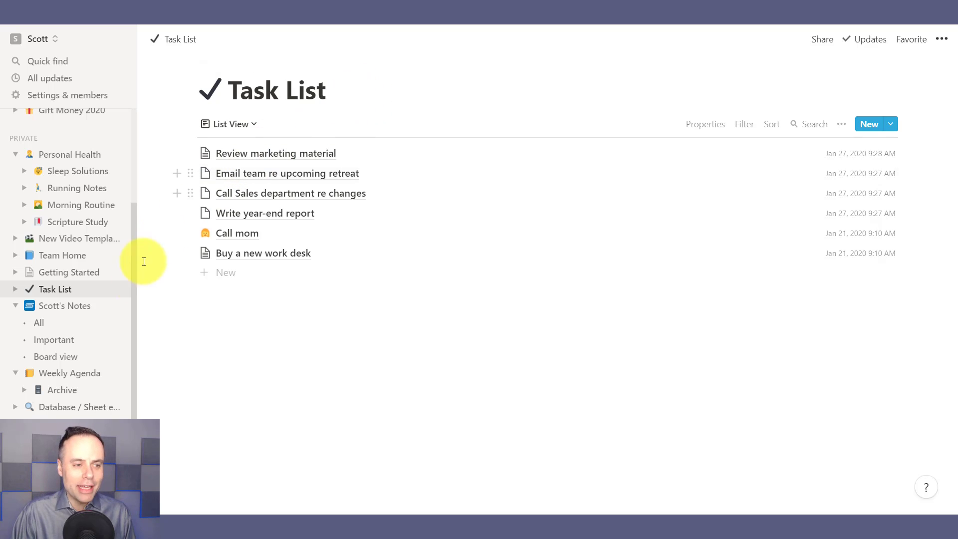
- Switch the Task List from List View to Calendar View showing January 2021
{"action": "left_click", "coordinate": [229, 123]}
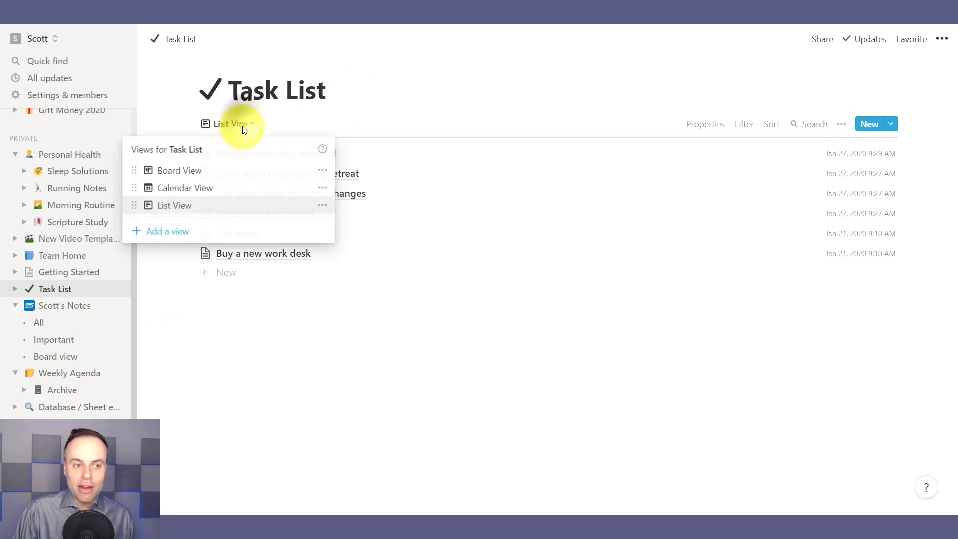
{"action": "left_click", "coordinate": [184, 188]}
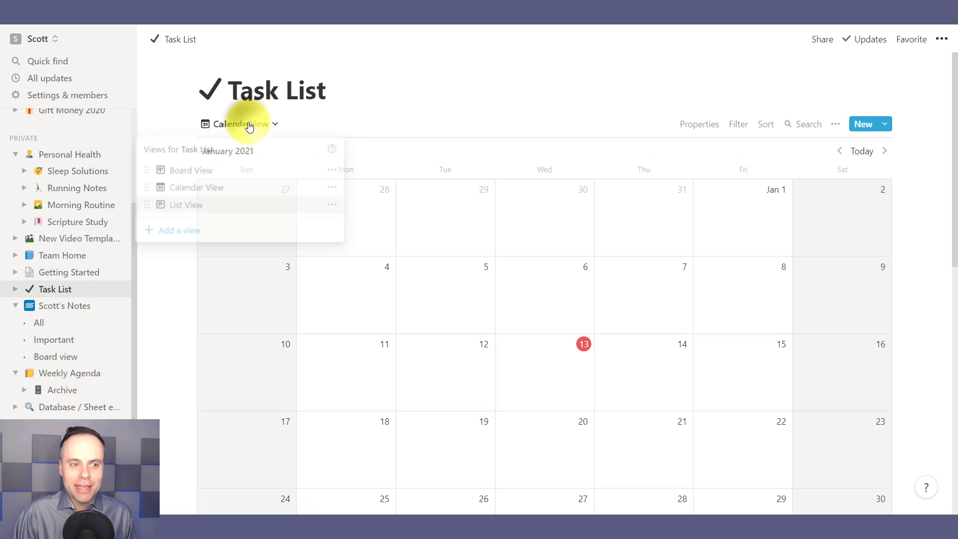
{"action": "left_click", "coordinate": [190, 169]}
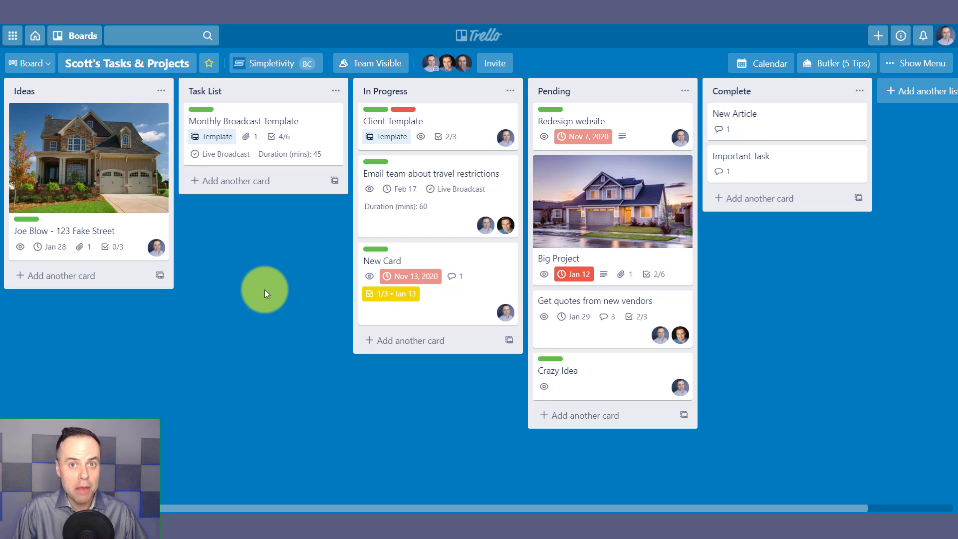
{"action": "mouse_move", "coordinate": [326, 166]}
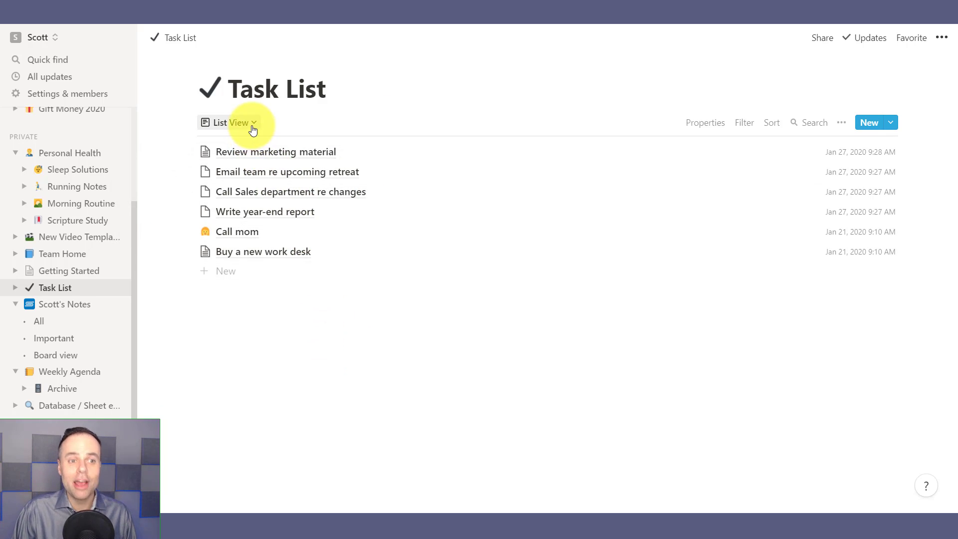
- Switch Task List to Board View by status, then open Personal Health's Sleep Solutions page
{"action": "left_click", "coordinate": [244, 123]}
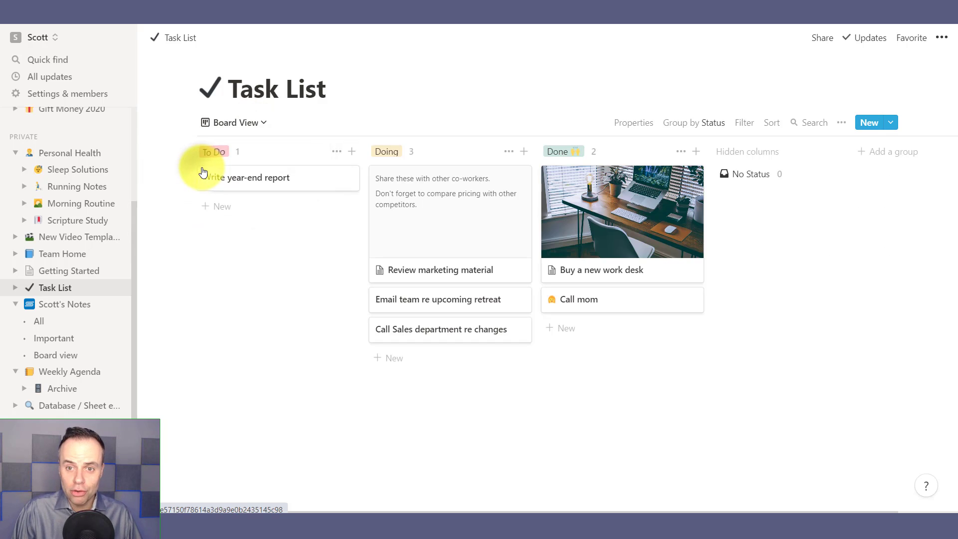
{"action": "mouse_move", "coordinate": [162, 234]}
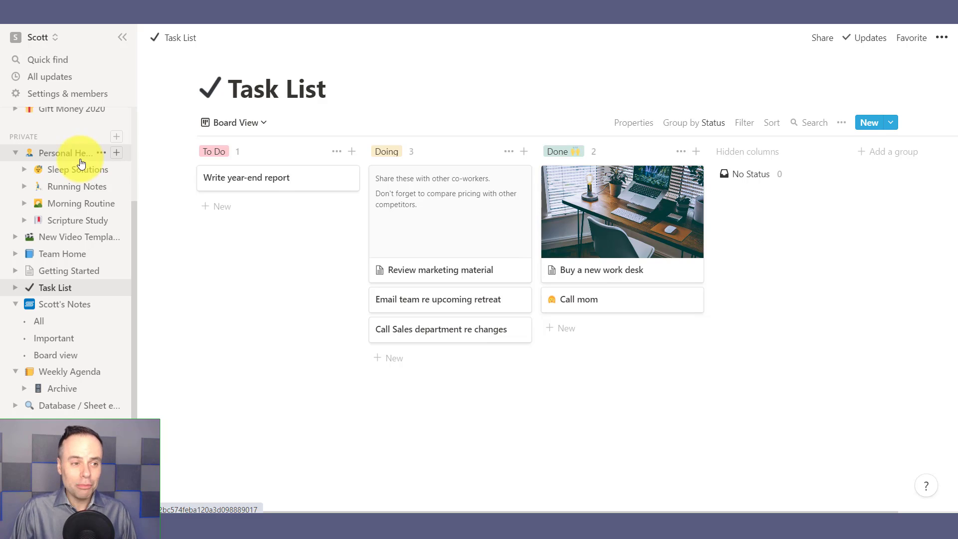
{"action": "left_click", "coordinate": [78, 169]}
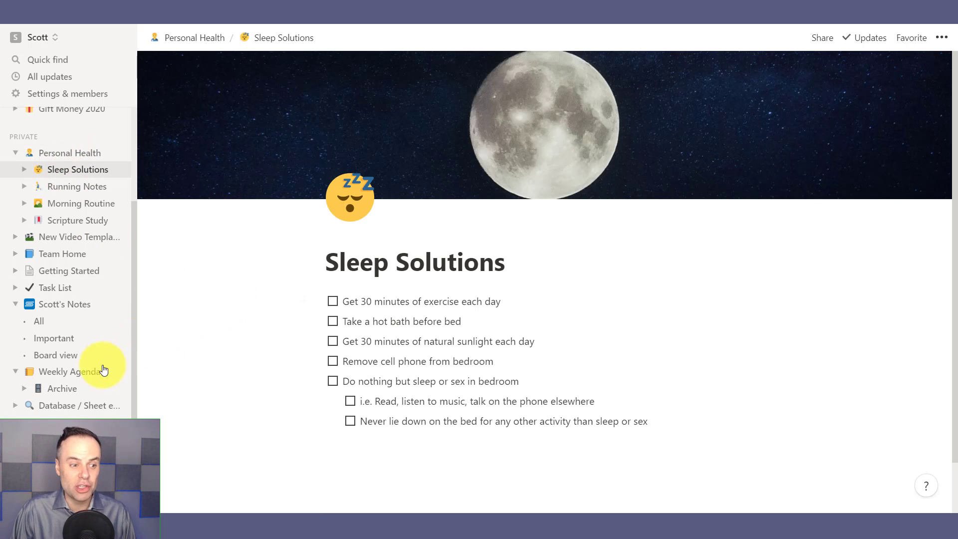
{"action": "left_click", "coordinate": [73, 405]}
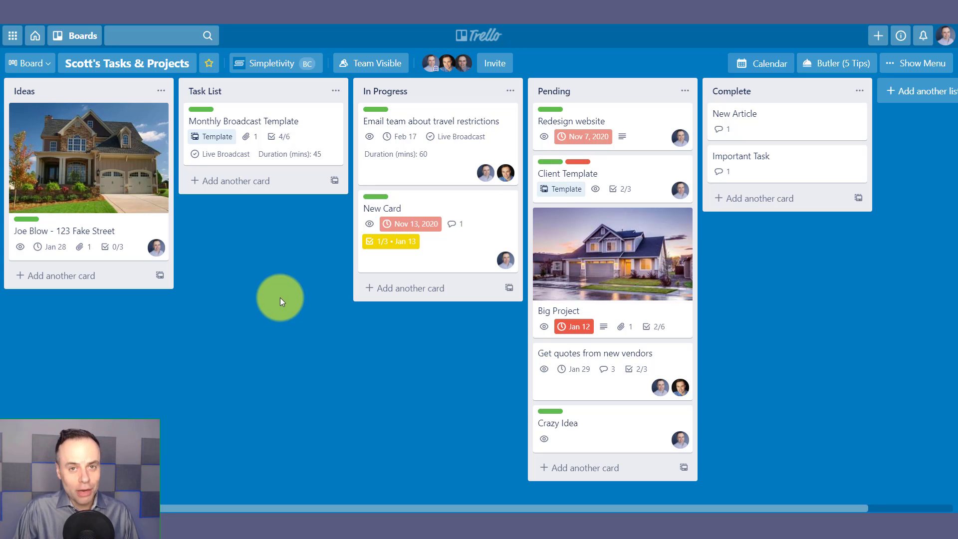
{"action": "mouse_move", "coordinate": [284, 300]}
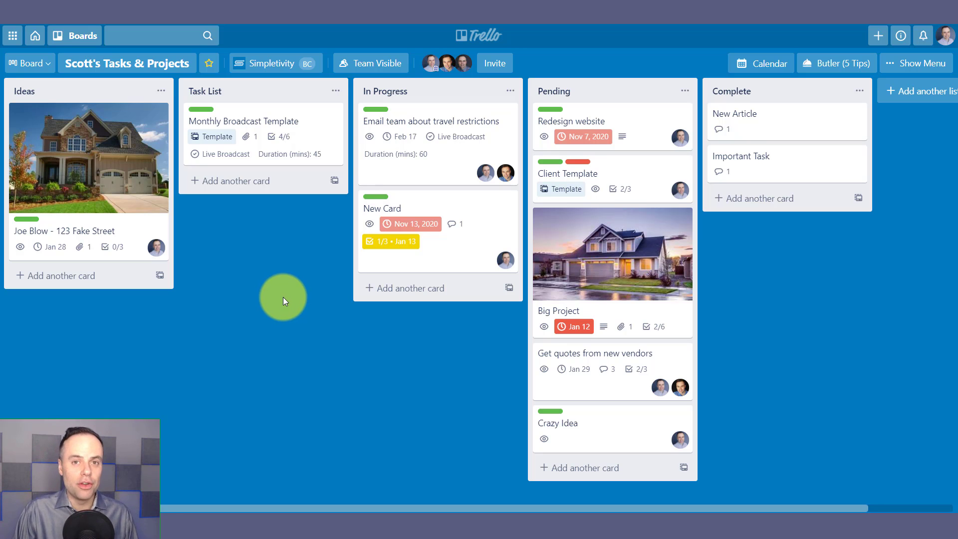
{"action": "mouse_move", "coordinate": [453, 197]}
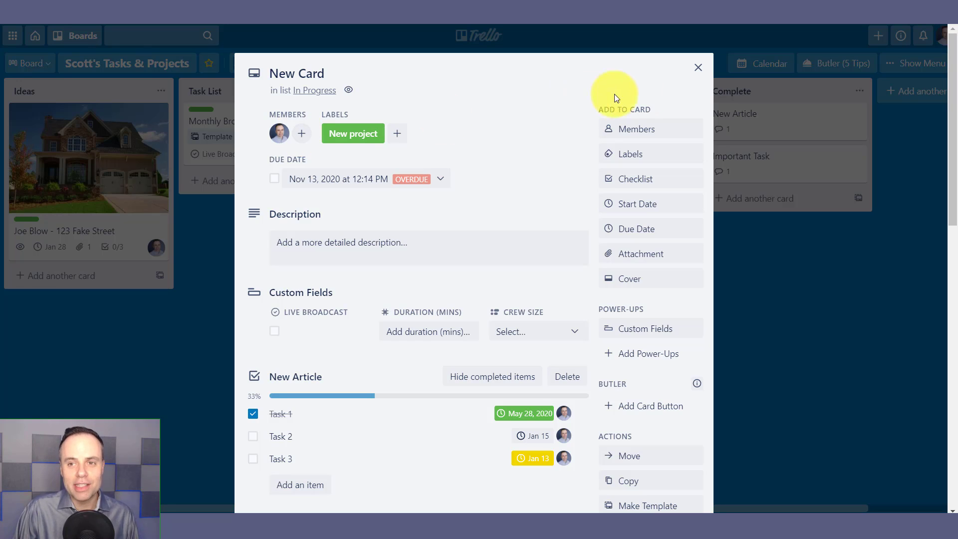
{"action": "left_click", "coordinate": [697, 66]}
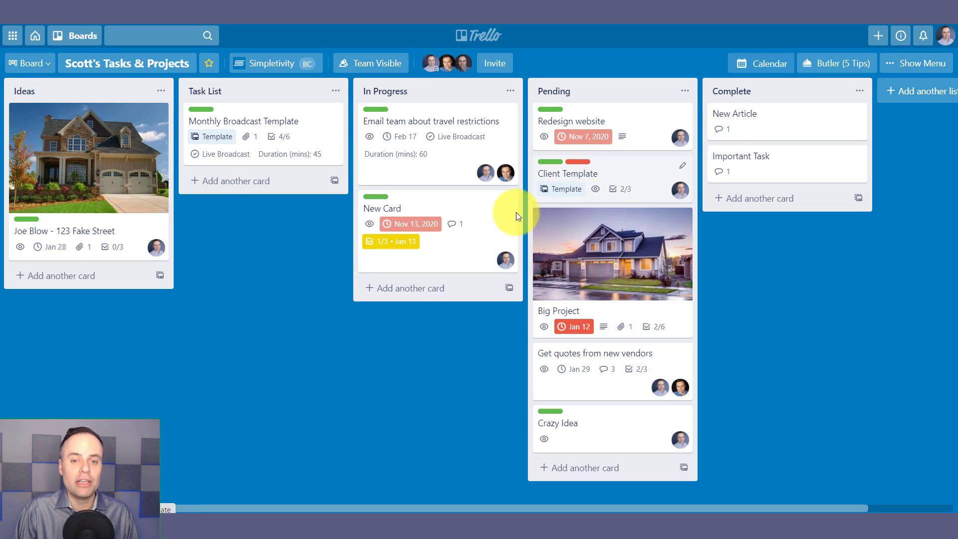
{"action": "mouse_move", "coordinate": [449, 145]}
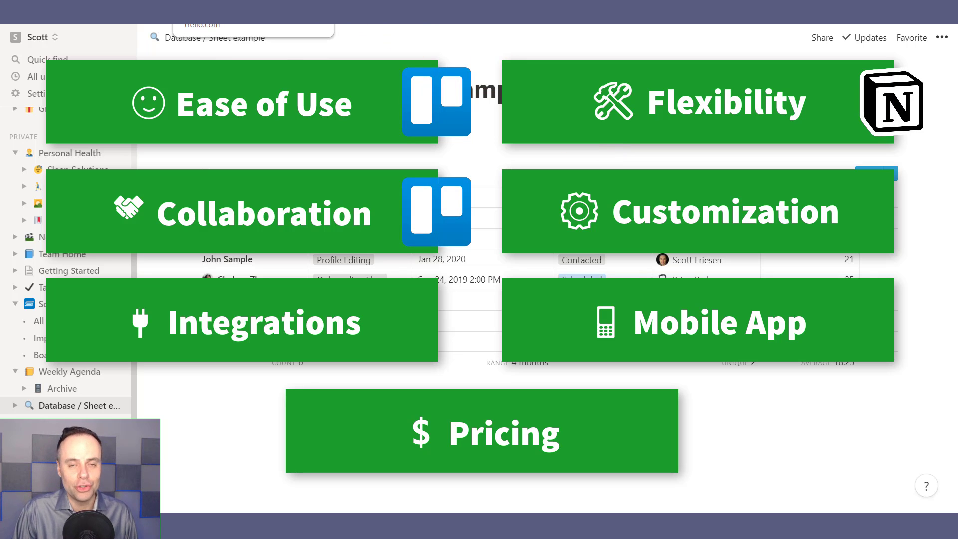
- Open the Database / Sheet example page from the Notion sidebar
{"action": "left_click", "coordinate": [61, 254]}
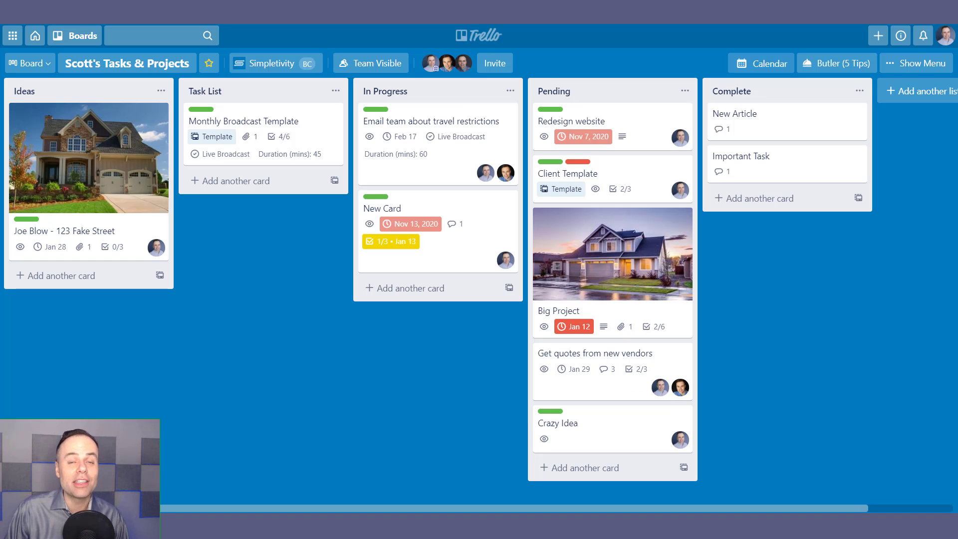
- Check the board menu's recent activity, then open the 'Email team about travel restrictions' card
{"action": "left_click", "coordinate": [272, 275]}
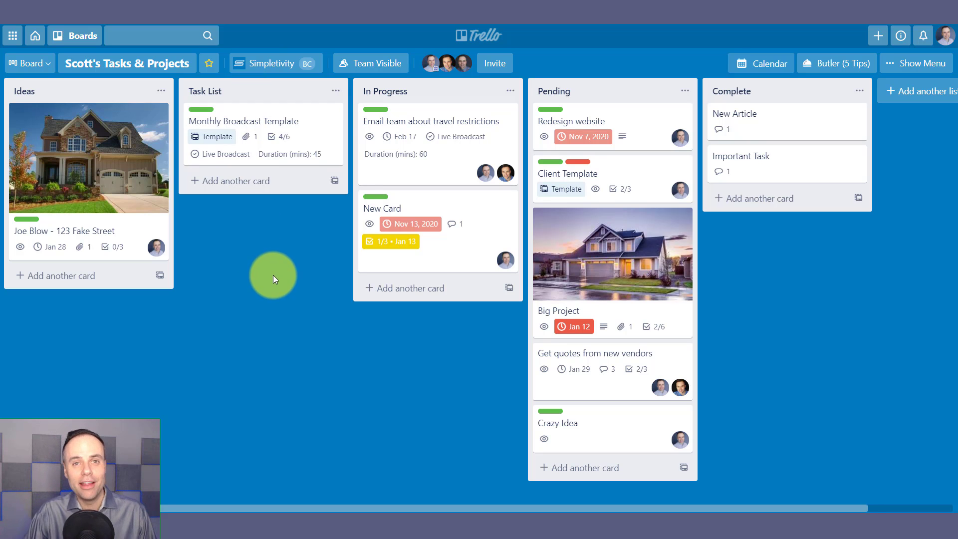
{"action": "mouse_move", "coordinate": [882, 181]}
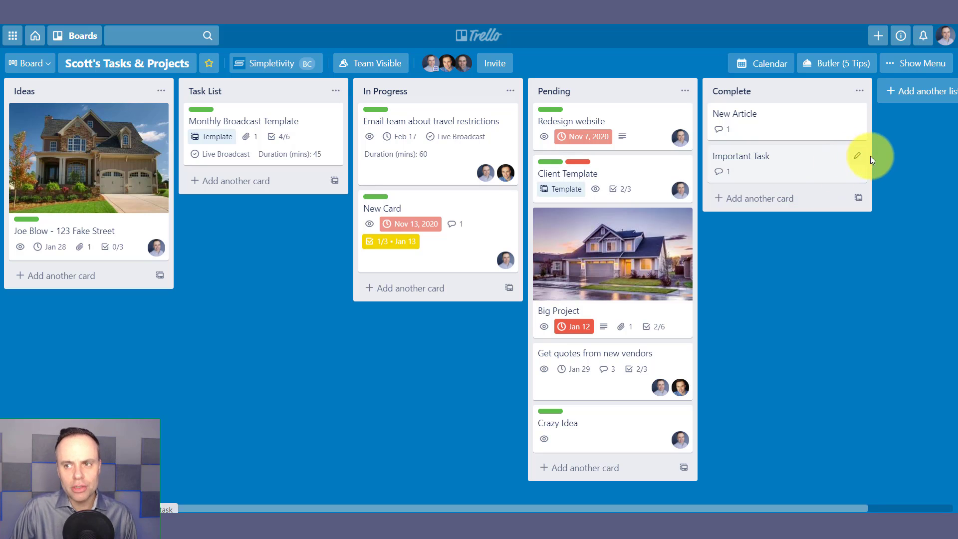
{"action": "left_click", "coordinate": [916, 63]}
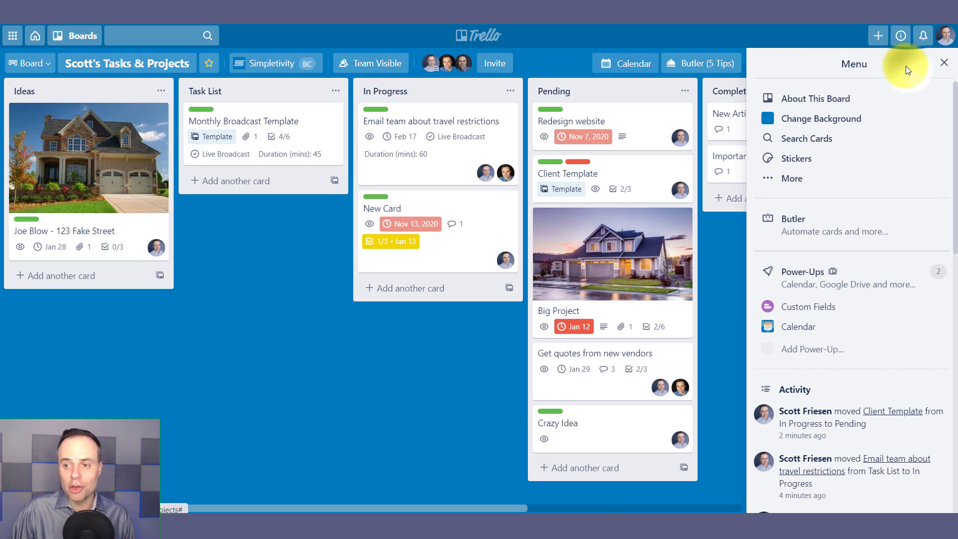
{"action": "mouse_move", "coordinate": [444, 214]}
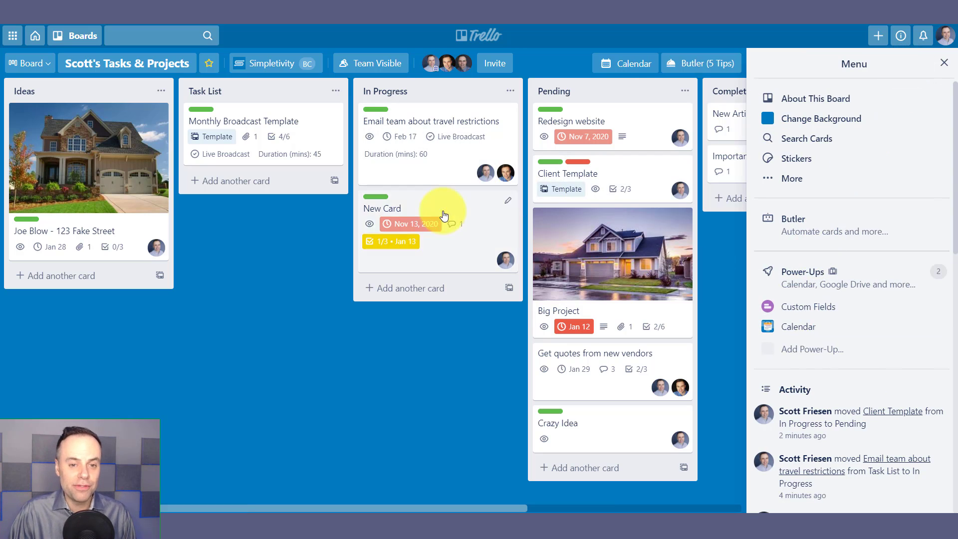
{"action": "left_click", "coordinate": [432, 121]}
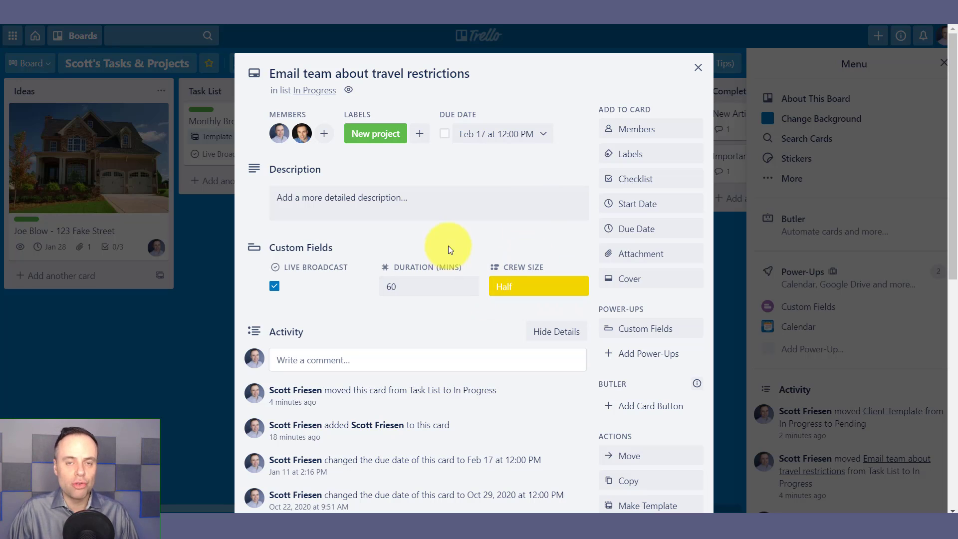
{"action": "left_click", "coordinate": [427, 286]}
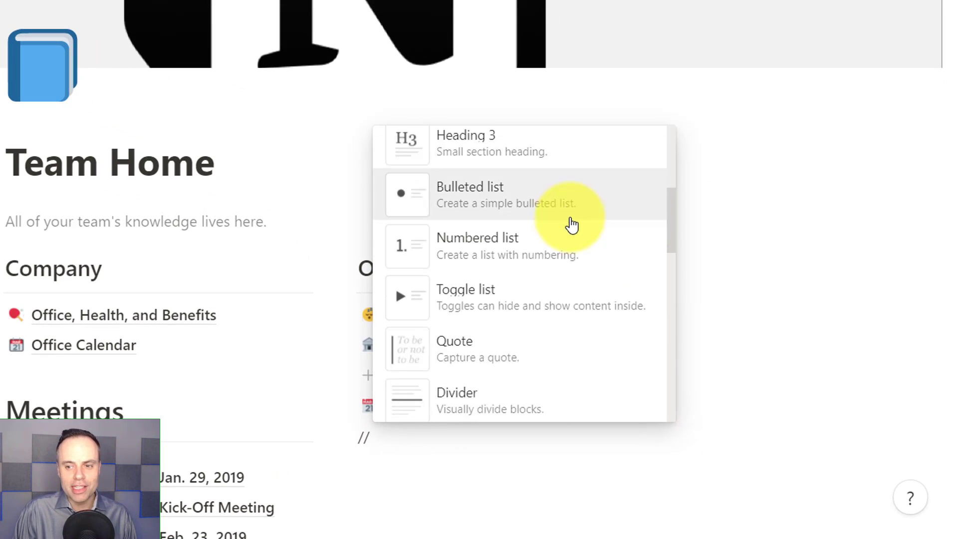
- Open the Potential Distribution Channels note and review its properties, including Urgent
{"action": "scroll", "scroll_direction": "down", "scroll_amount": 3}
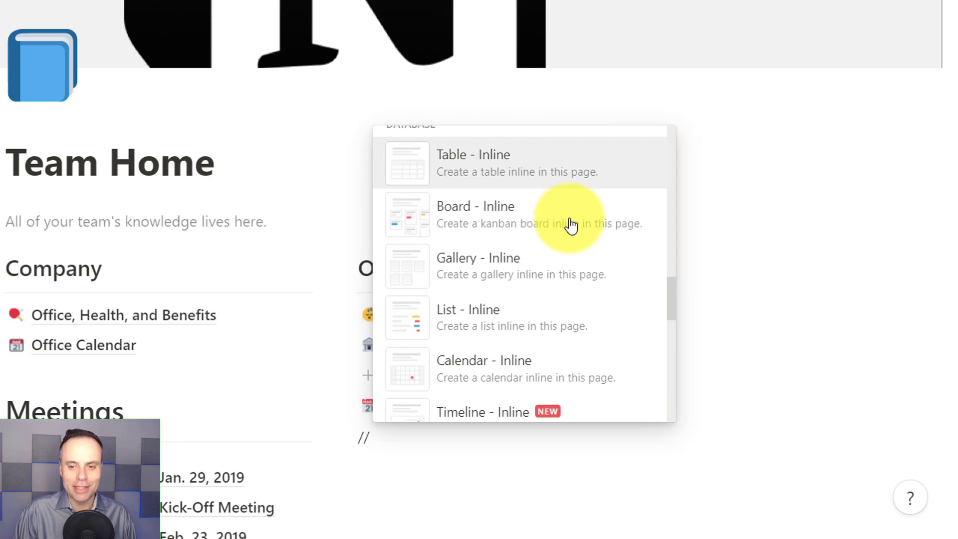
{"action": "scroll", "scroll_direction": "down", "scroll_amount": 3}
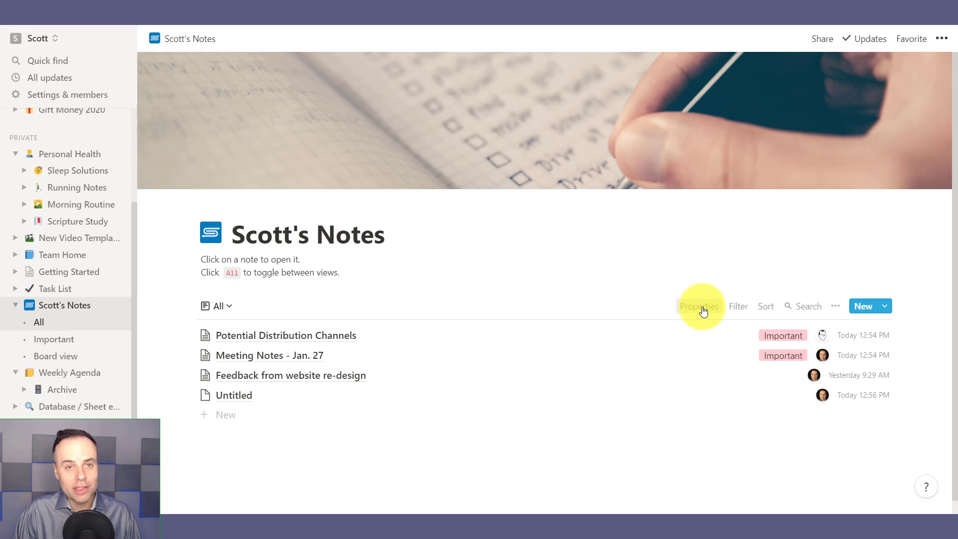
{"action": "left_click", "coordinate": [699, 306]}
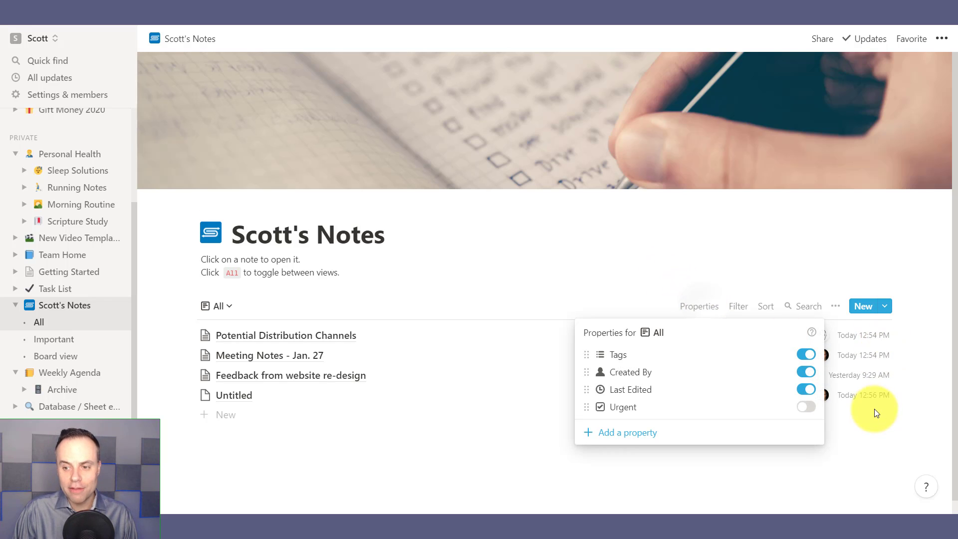
{"action": "left_click", "coordinate": [805, 406]}
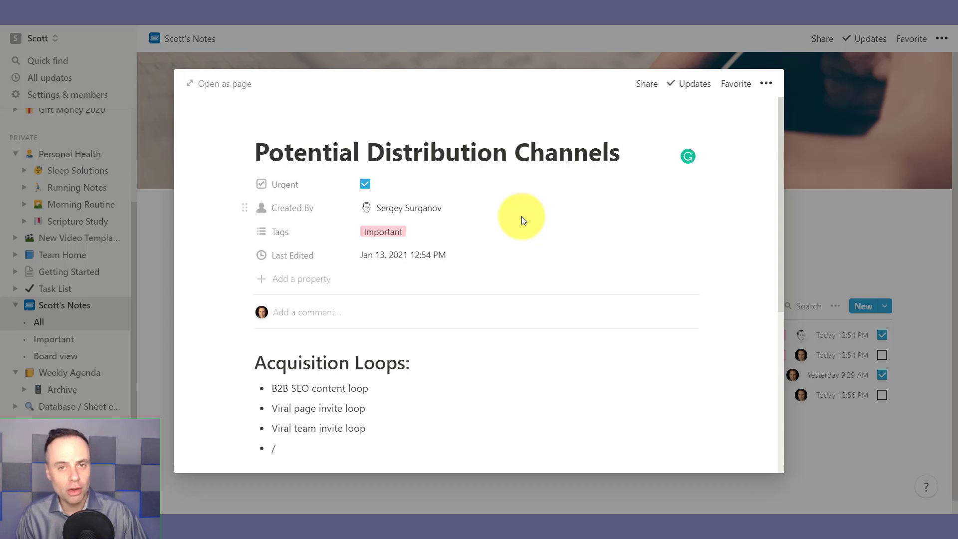
{"action": "left_click", "coordinate": [619, 152]}
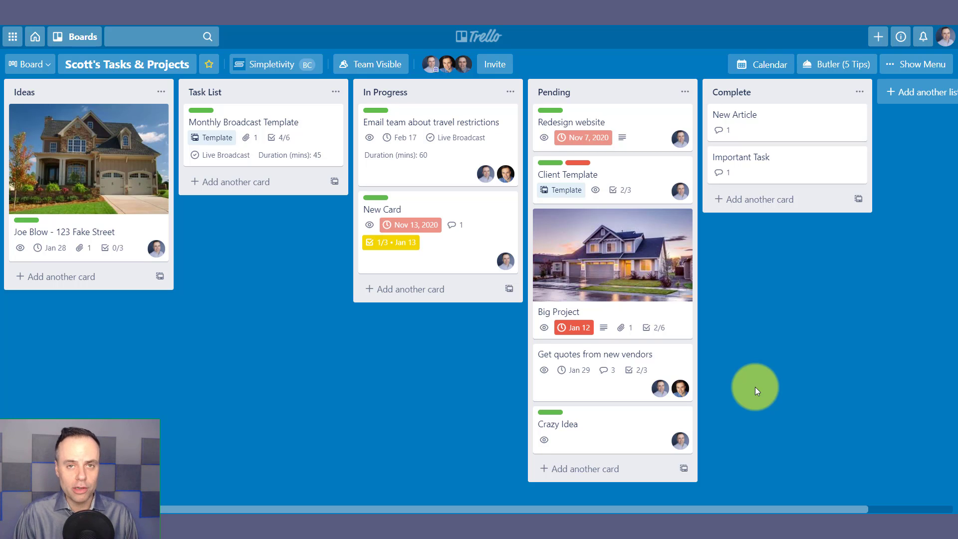
{"action": "mouse_move", "coordinate": [921, 164]}
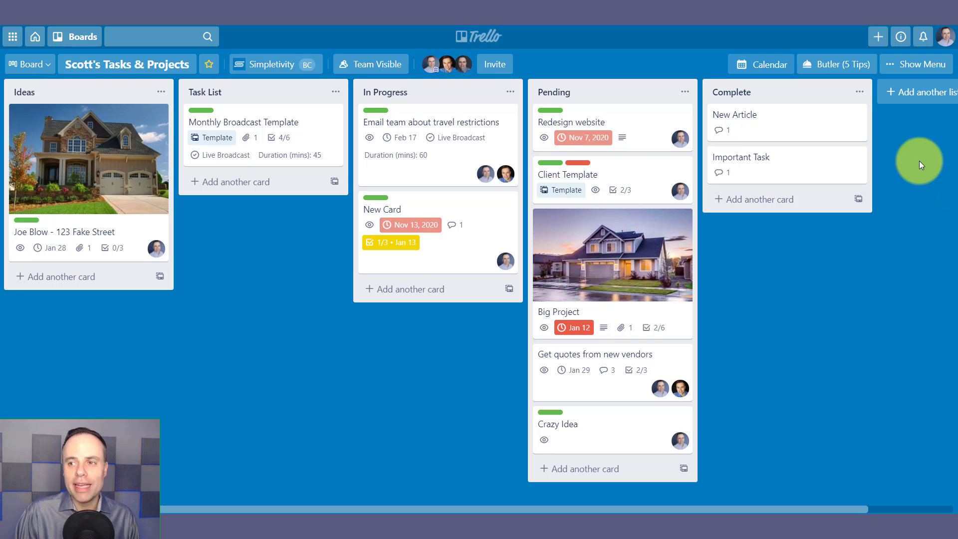
- Open Trello's board menu sidebar listing Butler, Power-Ups and recent activity
{"action": "left_click", "coordinate": [916, 63]}
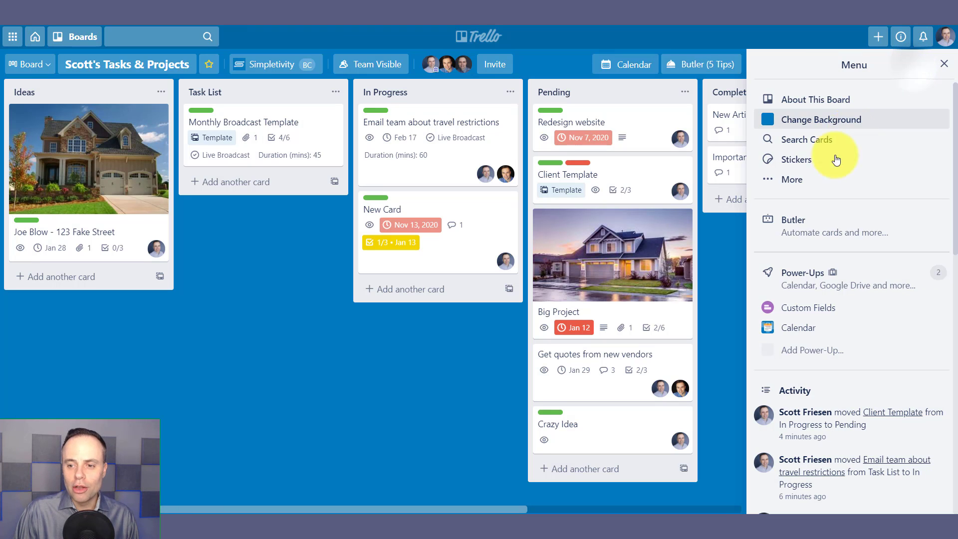
{"action": "mouse_move", "coordinate": [809, 280]}
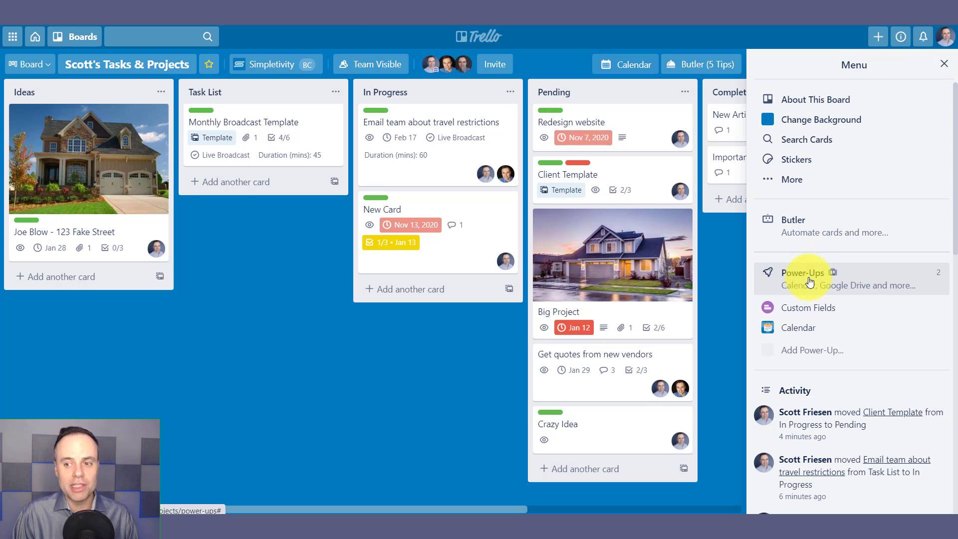
- Open Power-Ups from the board menu and browse the Featured Power-Ups gallery
{"action": "left_click", "coordinate": [803, 273]}
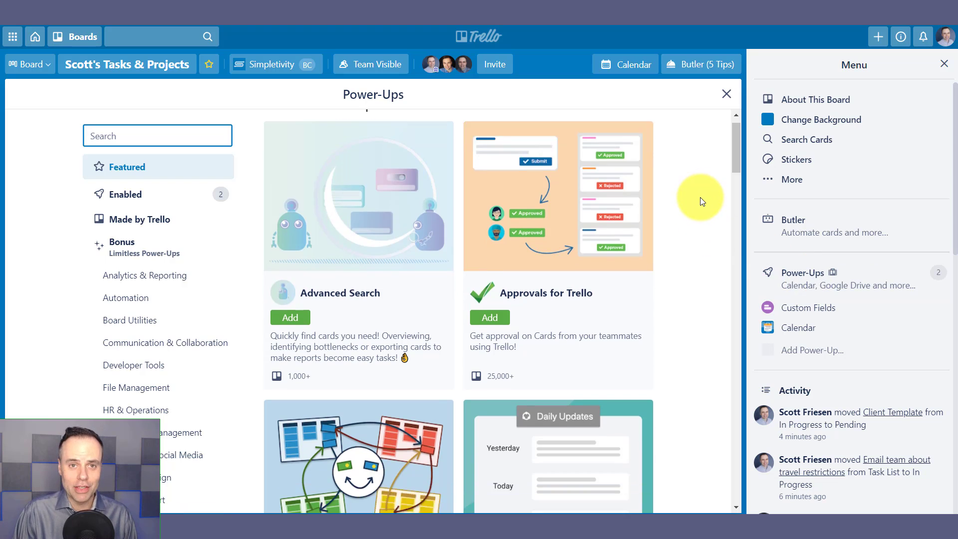
{"action": "scroll", "scroll_direction": "down", "scroll_amount": 3}
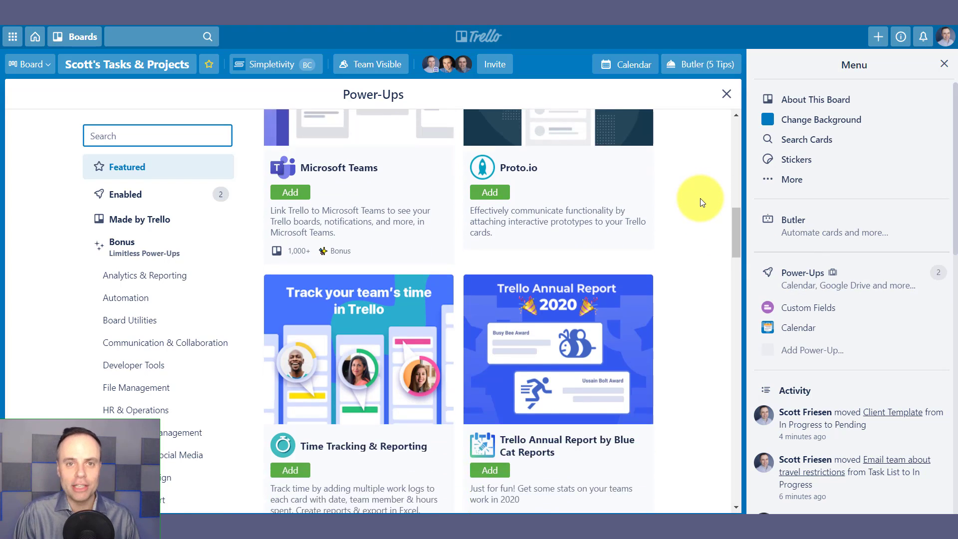
{"action": "scroll", "scroll_direction": "down", "scroll_amount": 3}
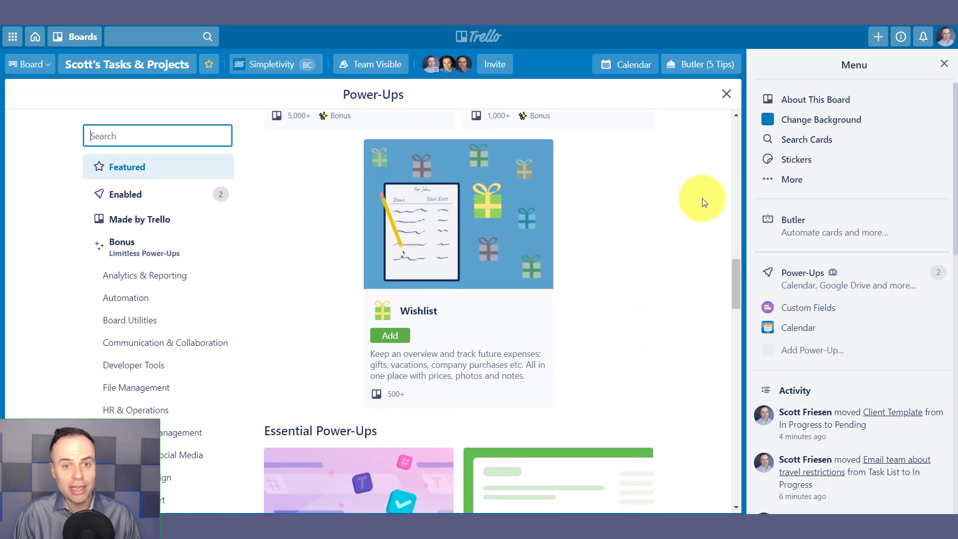
{"action": "scroll", "scroll_direction": "down", "scroll_amount": 3}
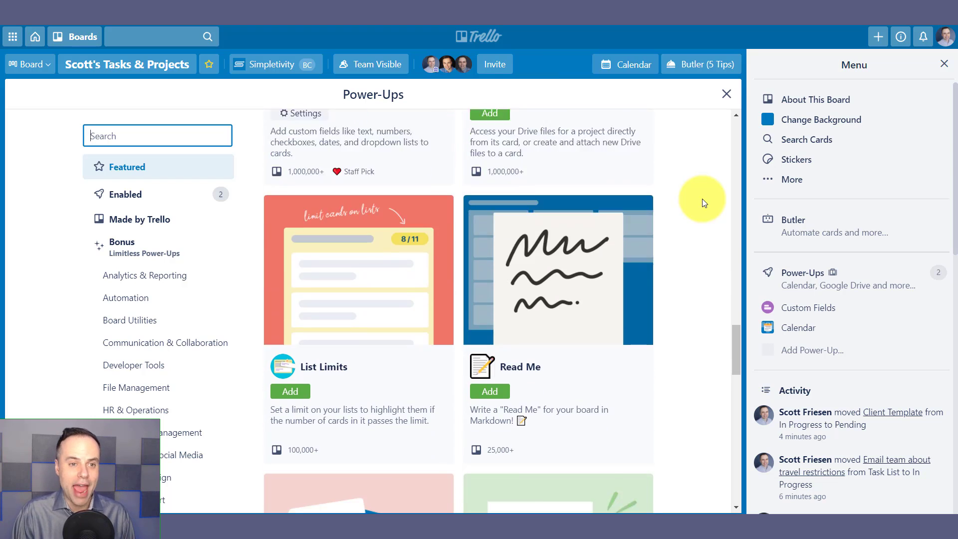
{"action": "scroll", "scroll_direction": "down", "scroll_amount": 3}
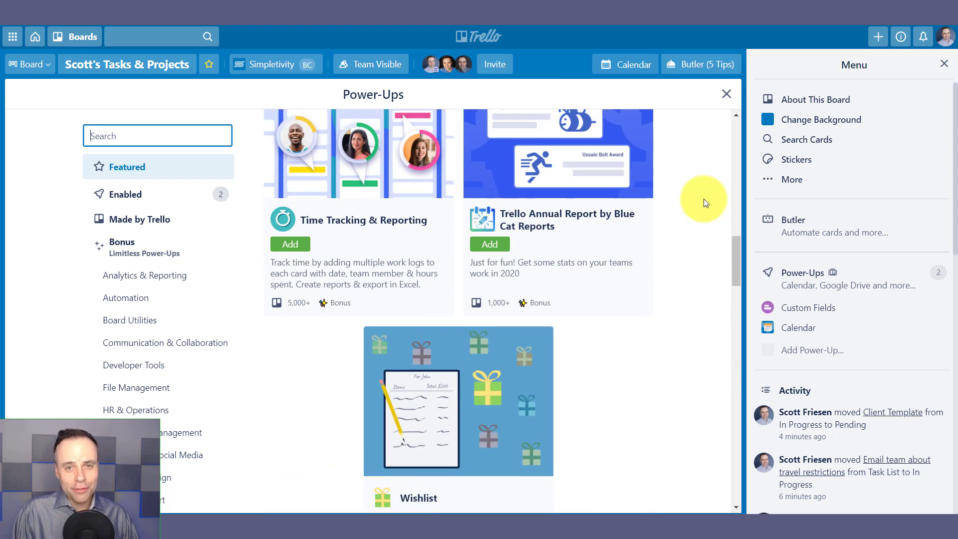
{"action": "scroll", "scroll_direction": "down", "scroll_amount": 3}
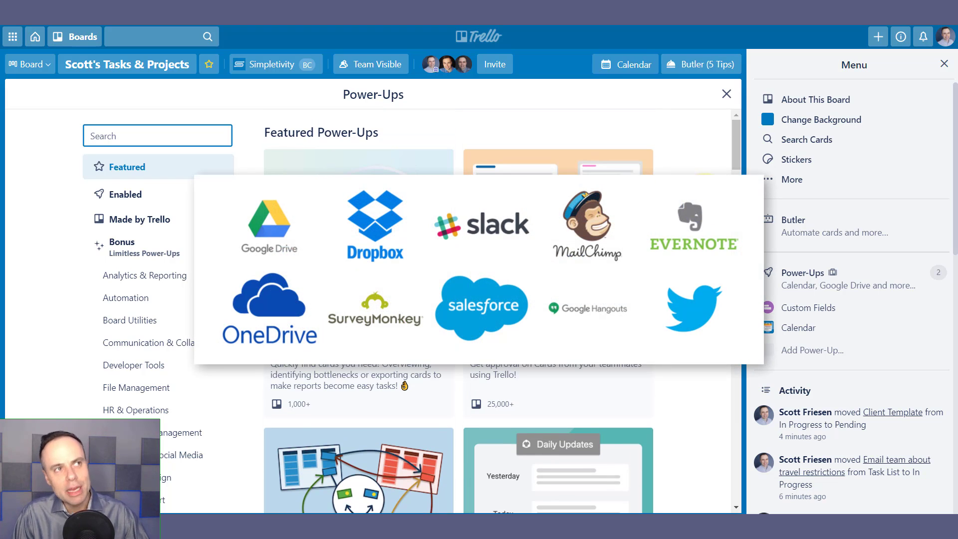
{"action": "scroll", "scroll_direction": "down", "scroll_amount": 3}
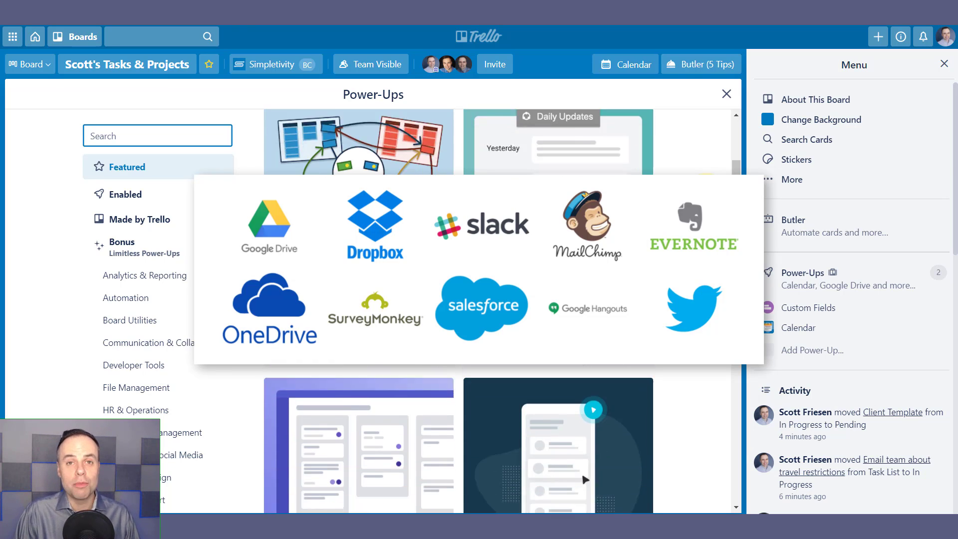
{"action": "scroll", "scroll_direction": "down", "scroll_amount": 3}
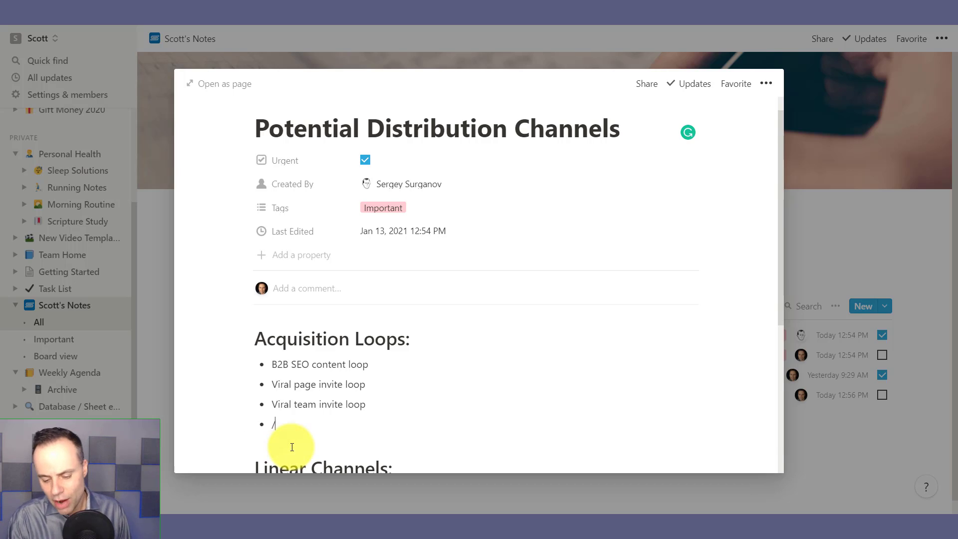
- Bring up the / block menu and scroll to Google Drive, Tweet and GitHub Gist embeds
{"action": "type", "text": "/"}
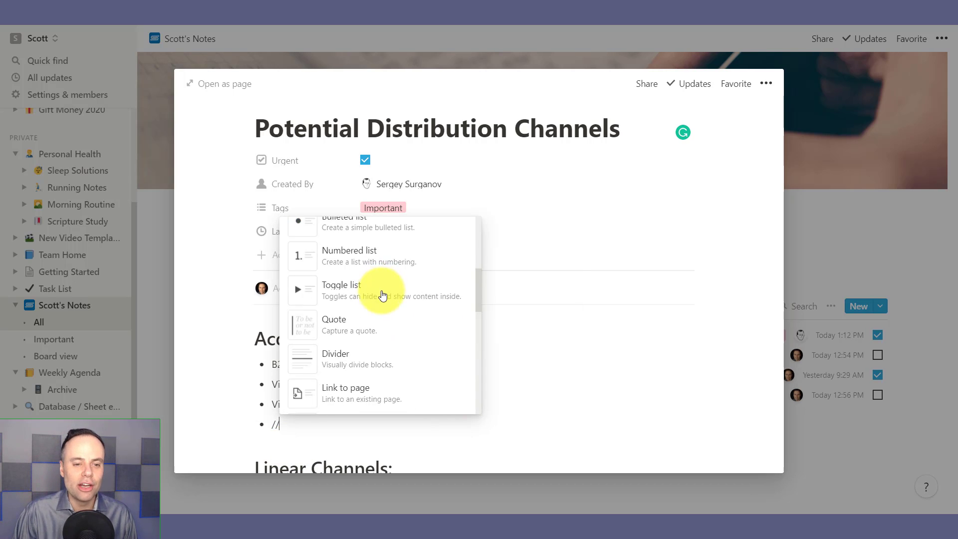
{"action": "scroll", "scroll_direction": "down", "scroll_amount": 3}
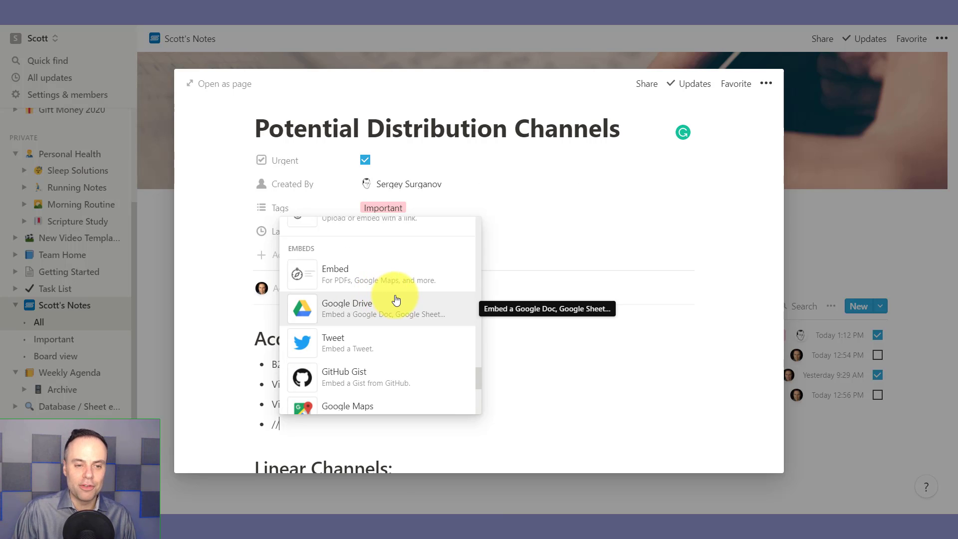
{"action": "scroll", "scroll_direction": "down", "scroll_amount": 3}
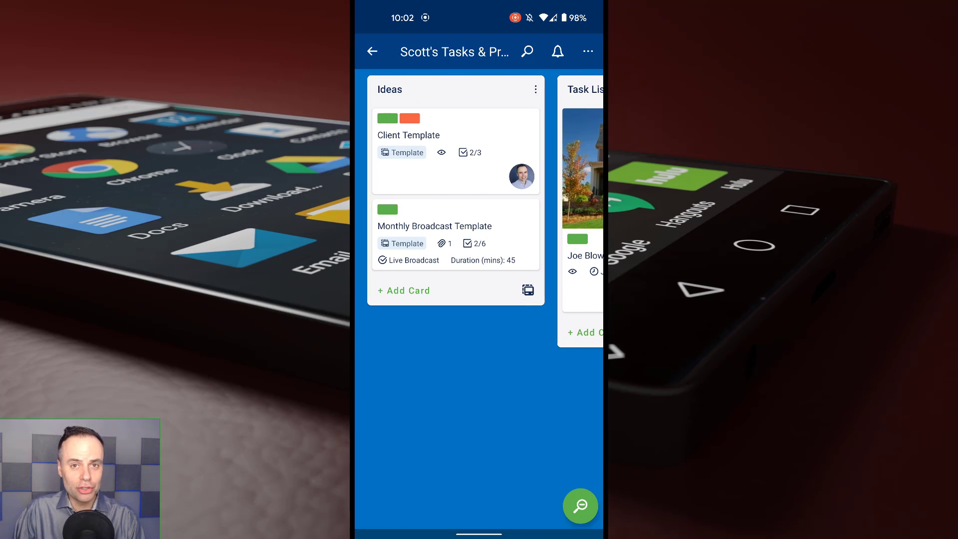
- In Trello mobile, view the Monthly Broadcast Template card's custom fields and checklist
{"action": "left_click", "coordinate": [436, 226]}
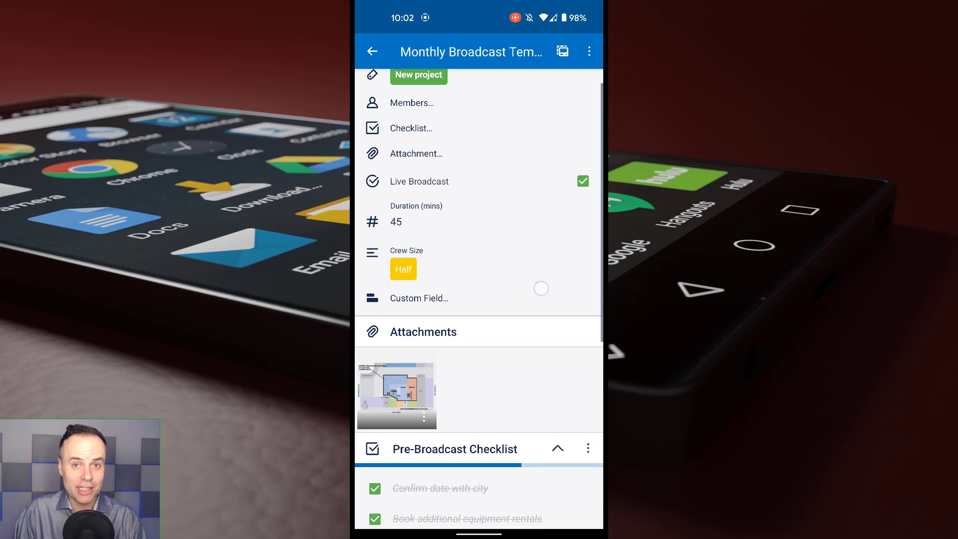
{"action": "scroll", "scroll_direction": "down", "scroll_amount": 3}
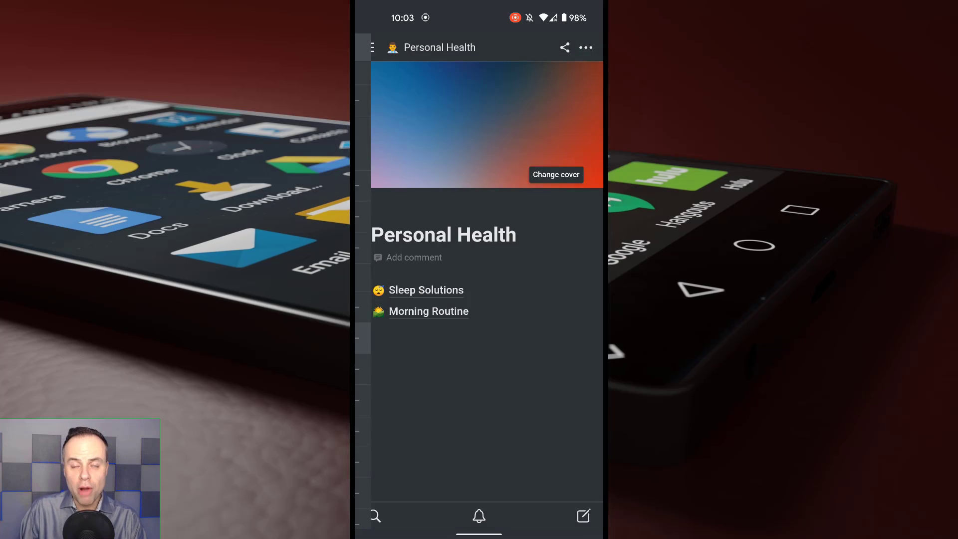
- In Notion mobile, view the Sleep Solutions checklist, then go to Scott's Notes via the sidebar
{"action": "left_click", "coordinate": [425, 289]}
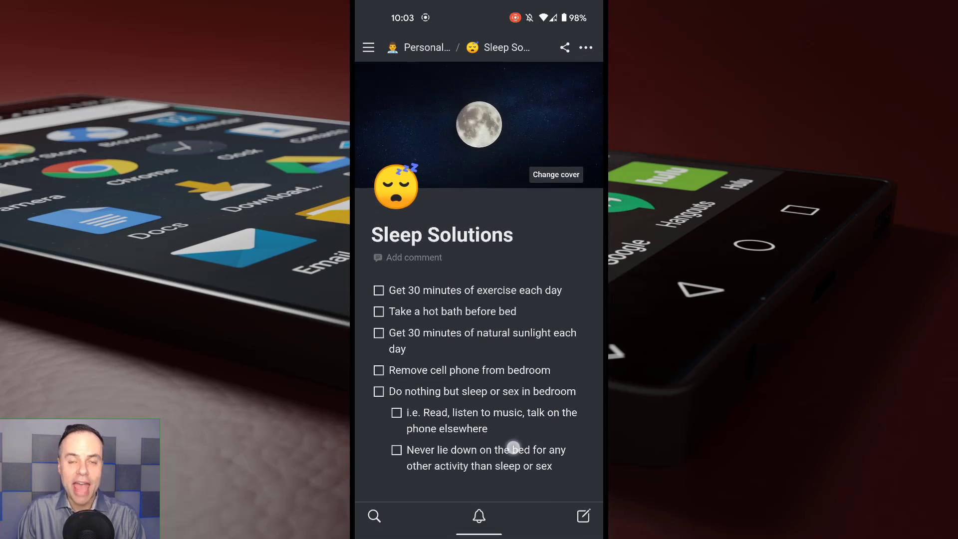
{"action": "left_click", "coordinate": [368, 46]}
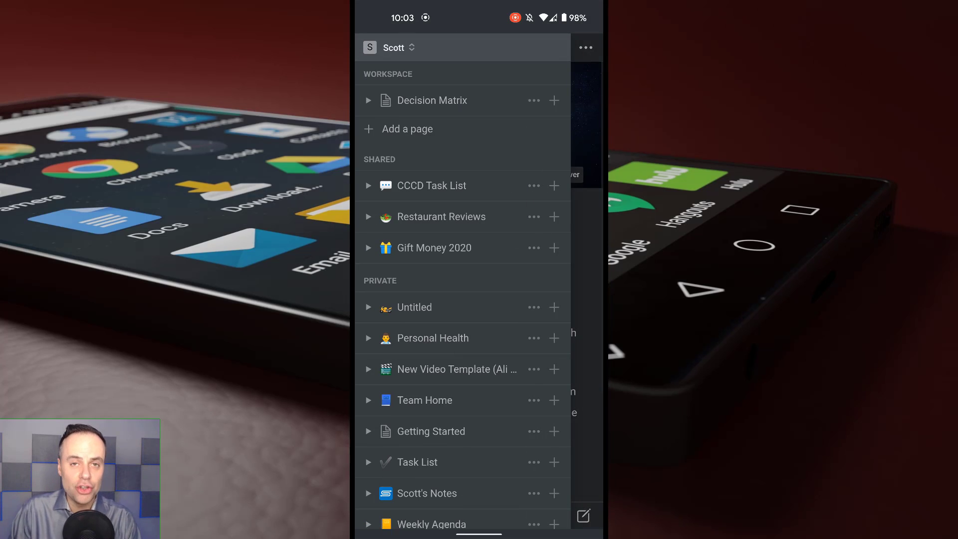
{"action": "left_click", "coordinate": [427, 493]}
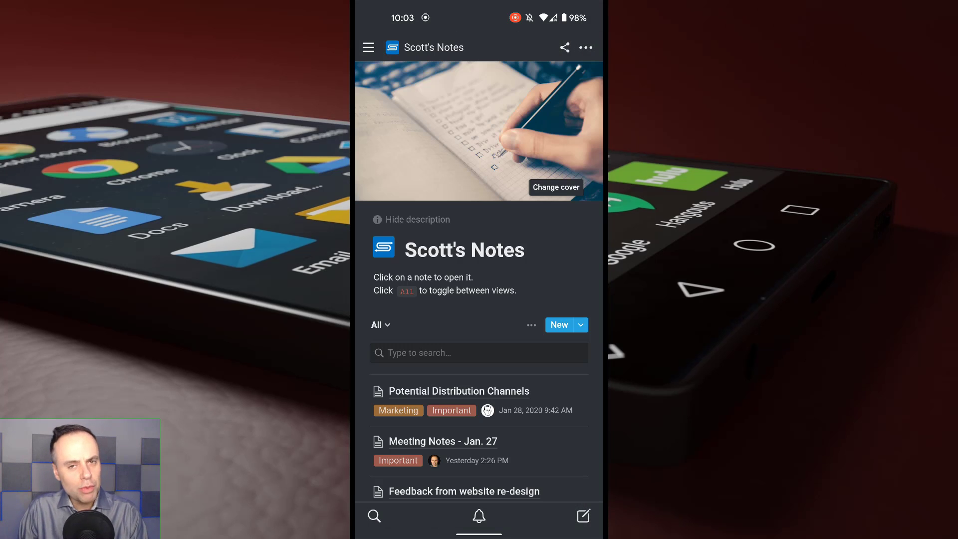
- Open the 'Feedback from website re-design' note, then return to the Scott's Notes list
{"action": "scroll", "scroll_direction": "down", "scroll_amount": 3}
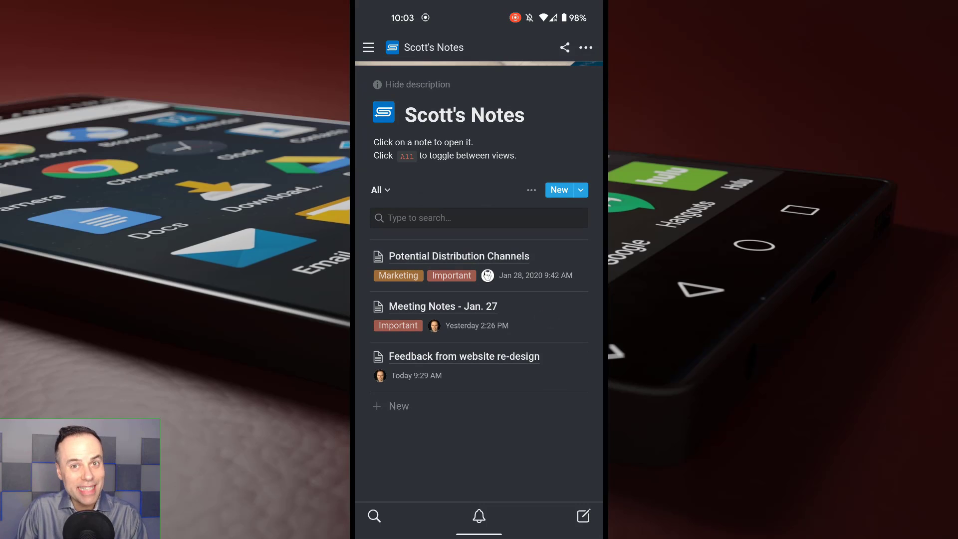
{"action": "left_click", "coordinate": [464, 357]}
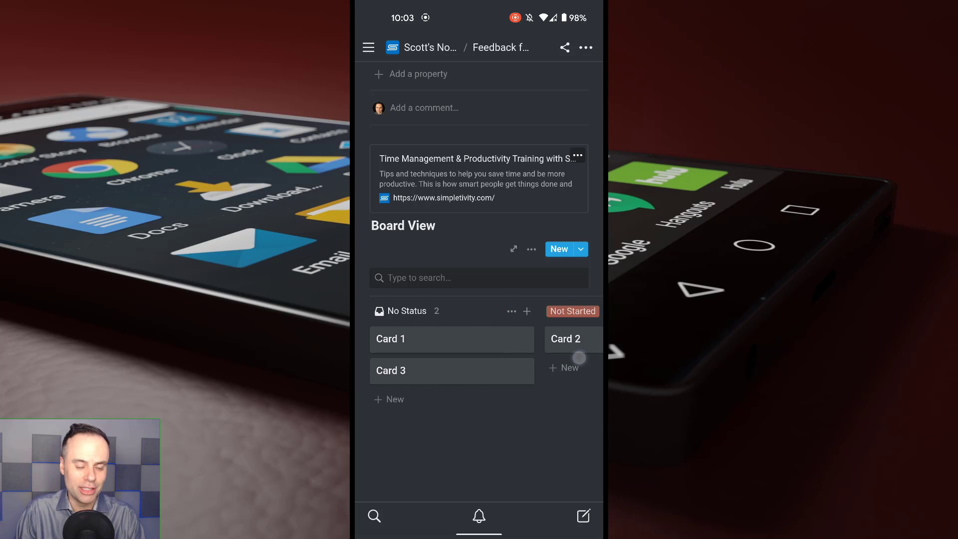
{"action": "left_click", "coordinate": [421, 47]}
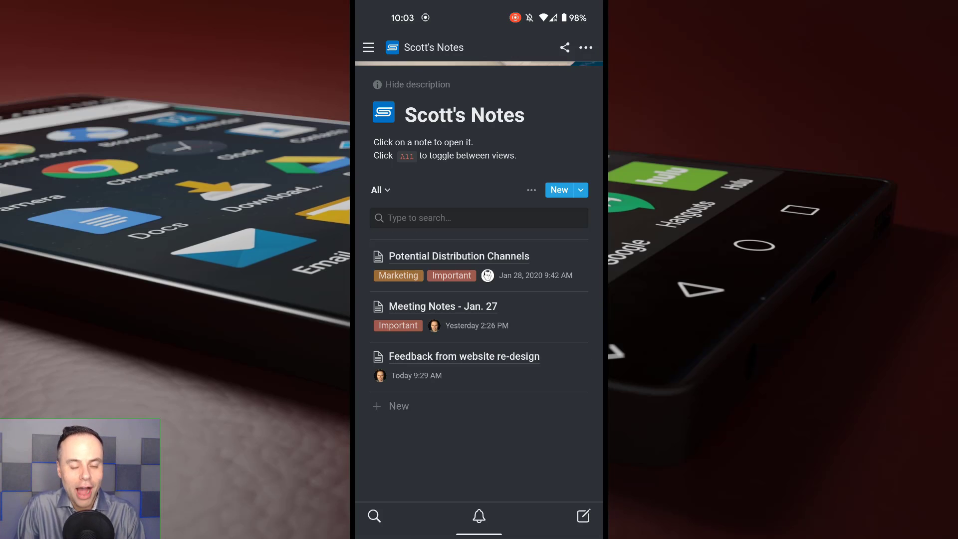
{"action": "left_click", "coordinate": [458, 256]}
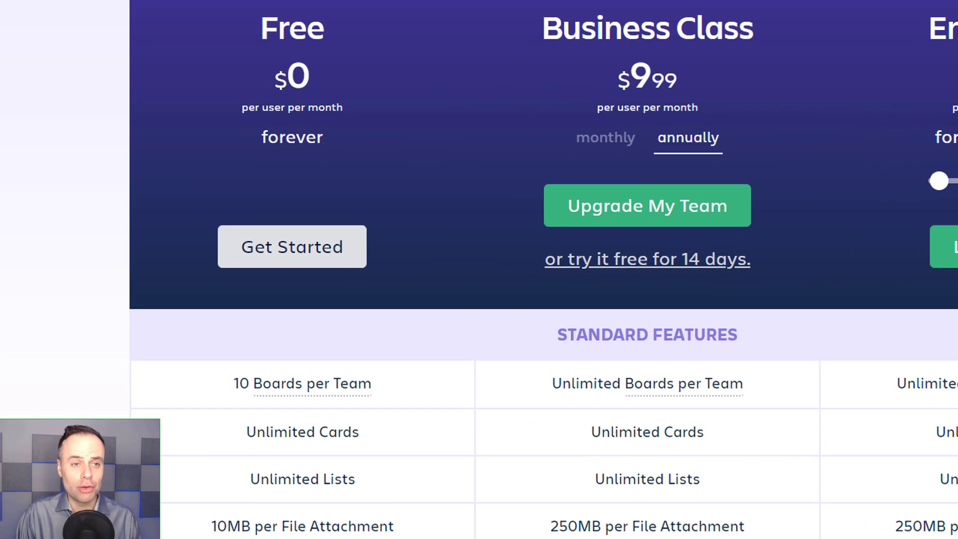
- Show Trello's Free ($0) and Business Class ($9.99 per user/month) pricing columns
{"action": "left_click", "coordinate": [403, 145]}
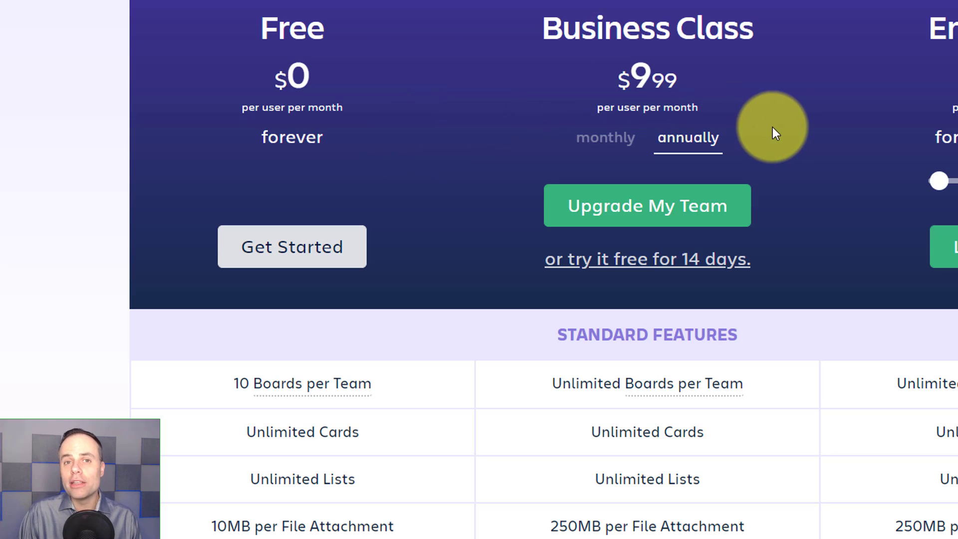
{"action": "mouse_move", "coordinate": [806, 117]}
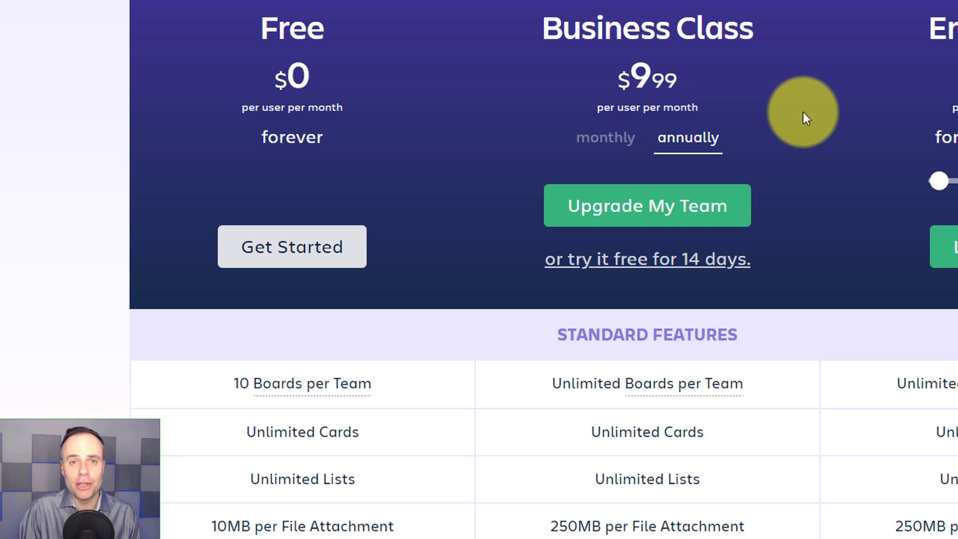
{"action": "mouse_move", "coordinate": [841, 97]}
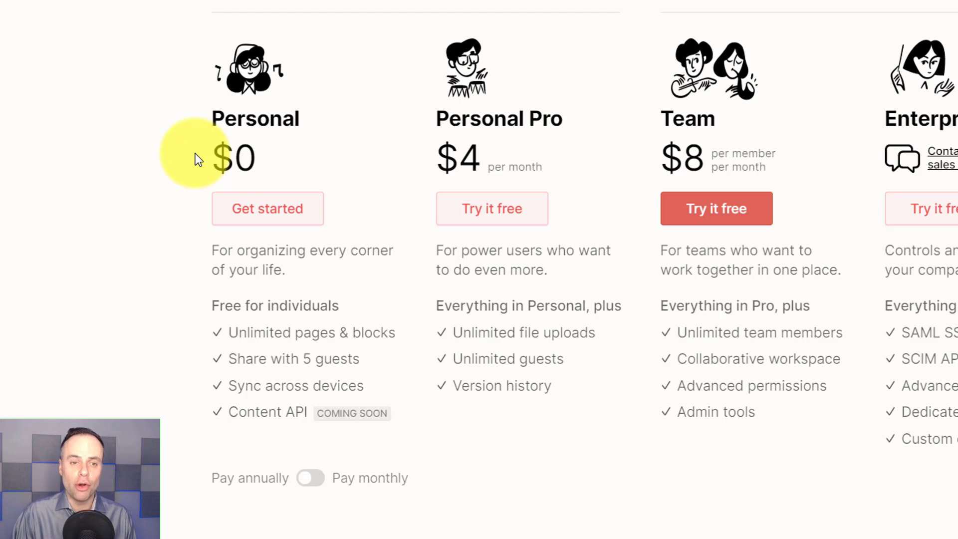
{"action": "mouse_move", "coordinate": [550, 165]}
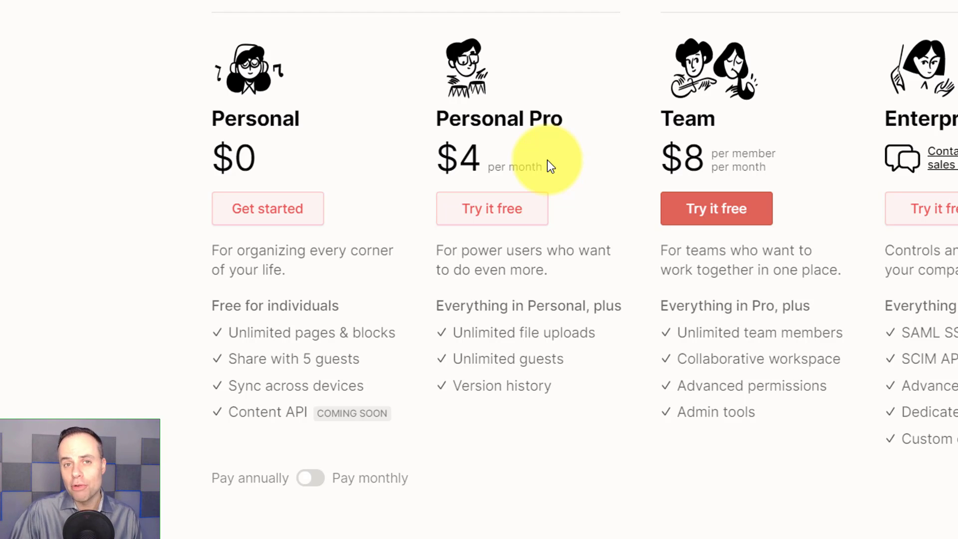
{"action": "mouse_move", "coordinate": [804, 124]}
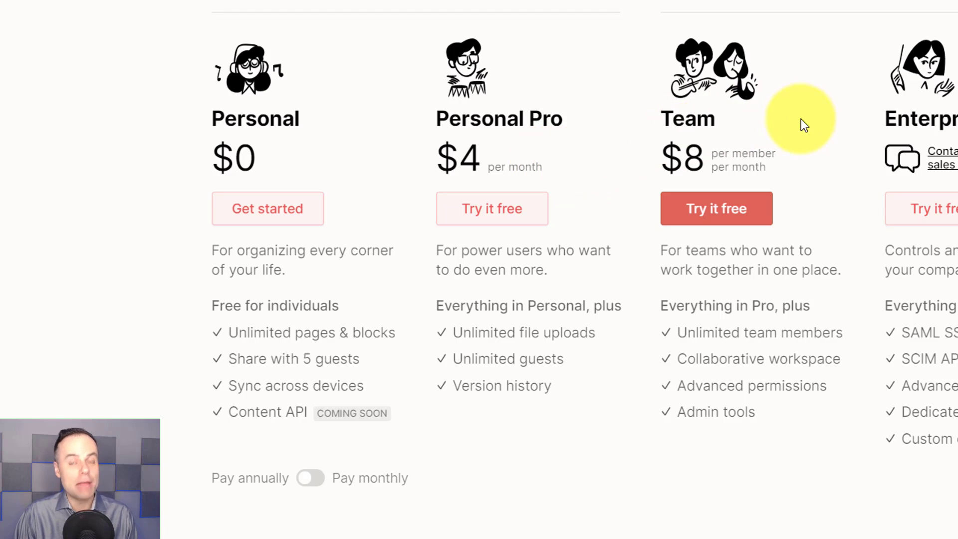
{"action": "mouse_move", "coordinate": [800, 128]}
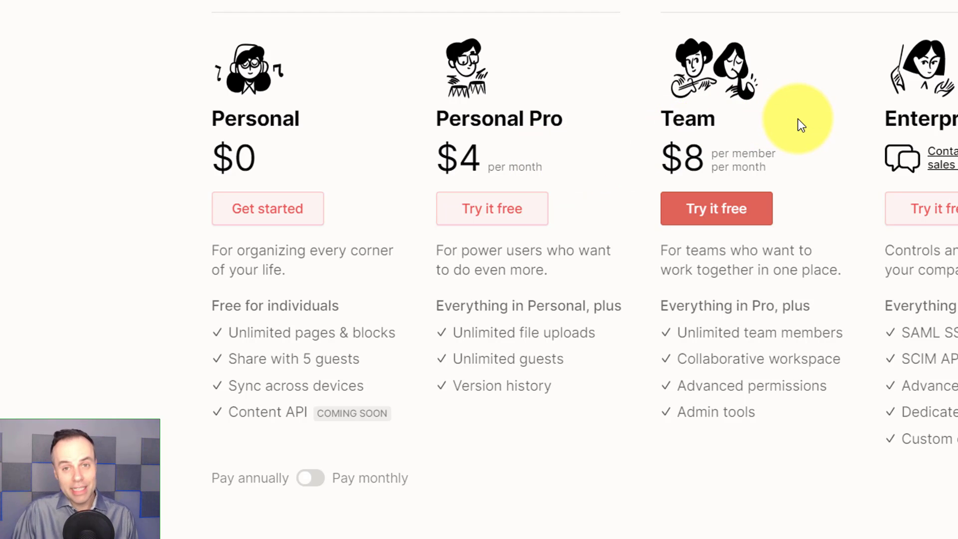